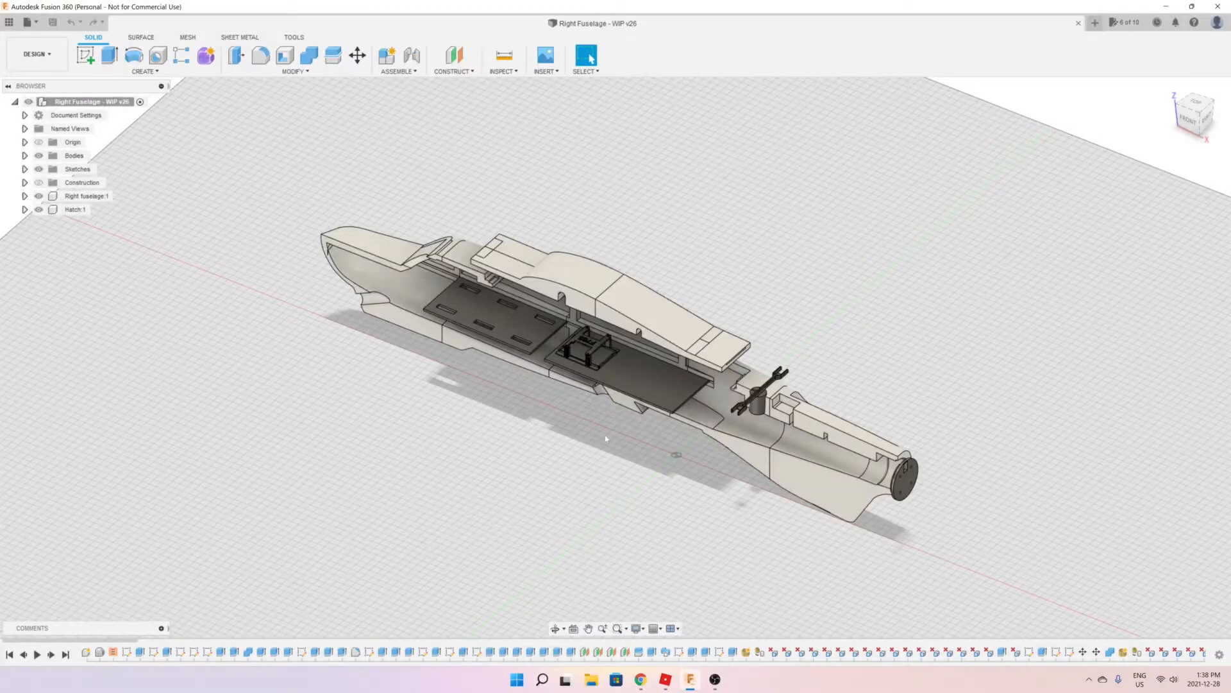
mouse_move(636, 453)
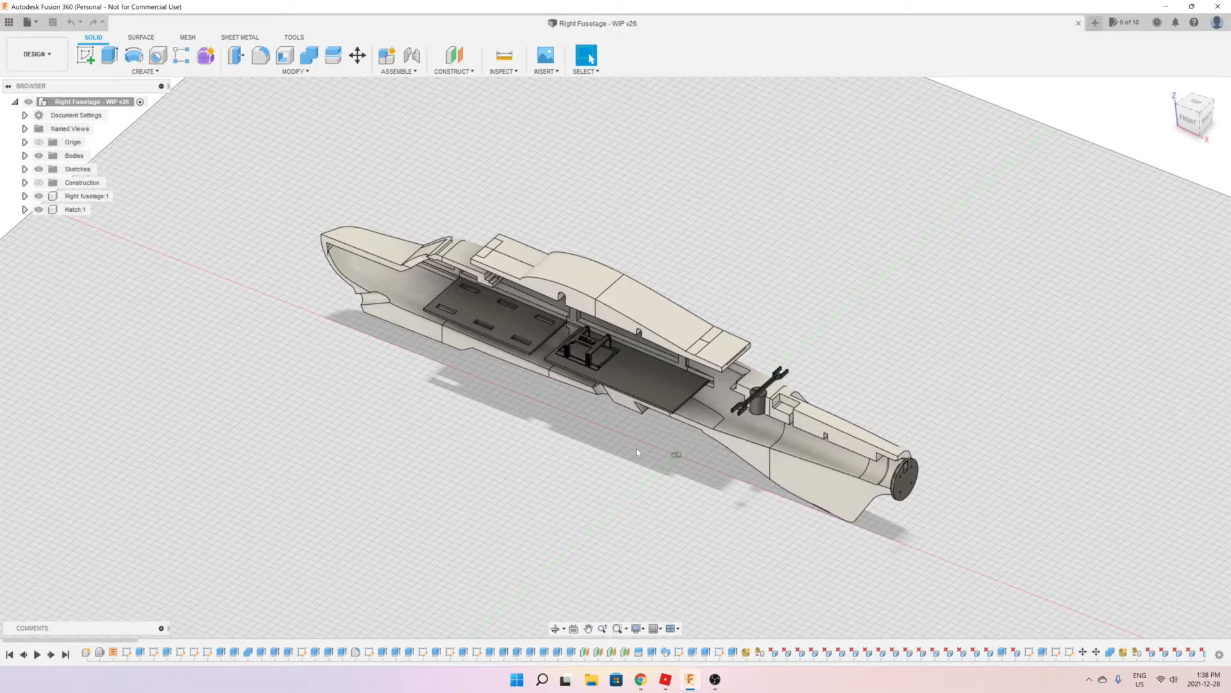
mouse_move(636, 462)
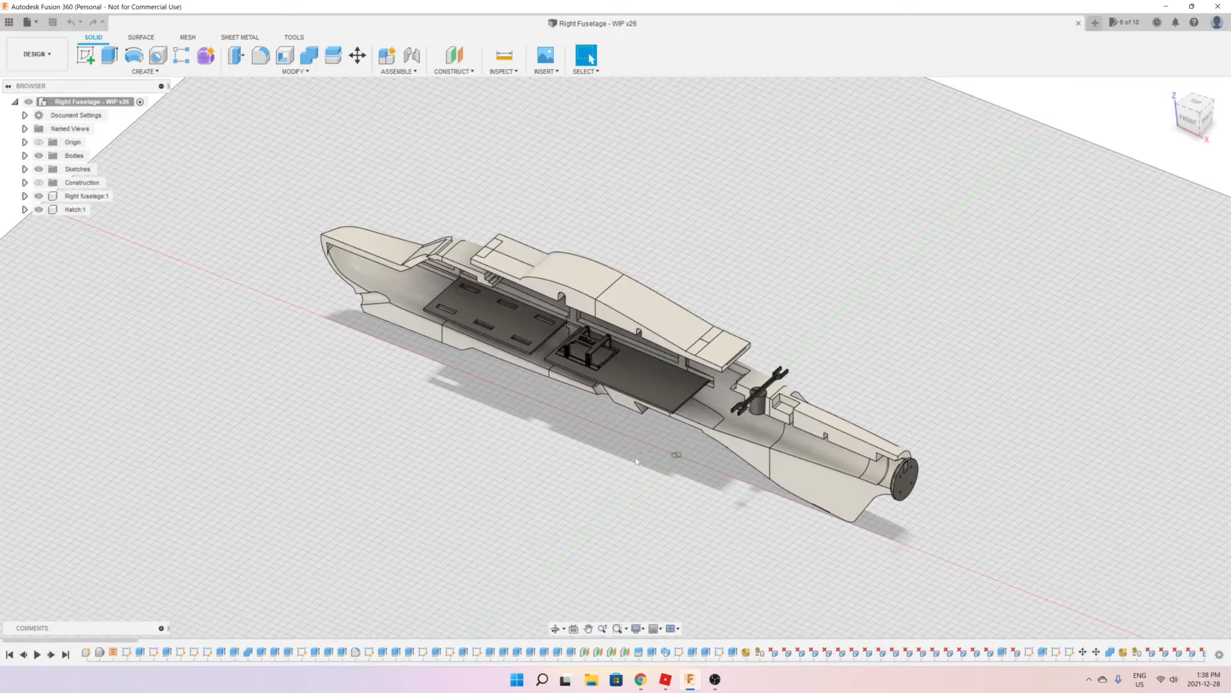
mouse_move(269, 354)
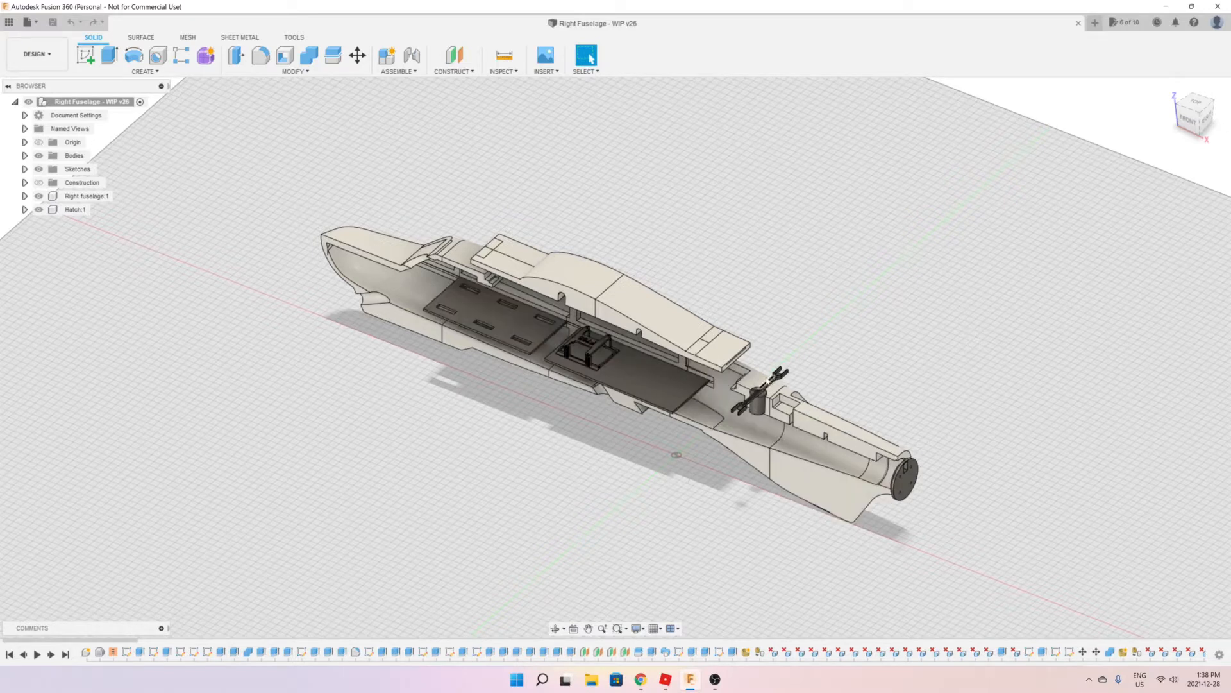
mouse_move(655, 480)
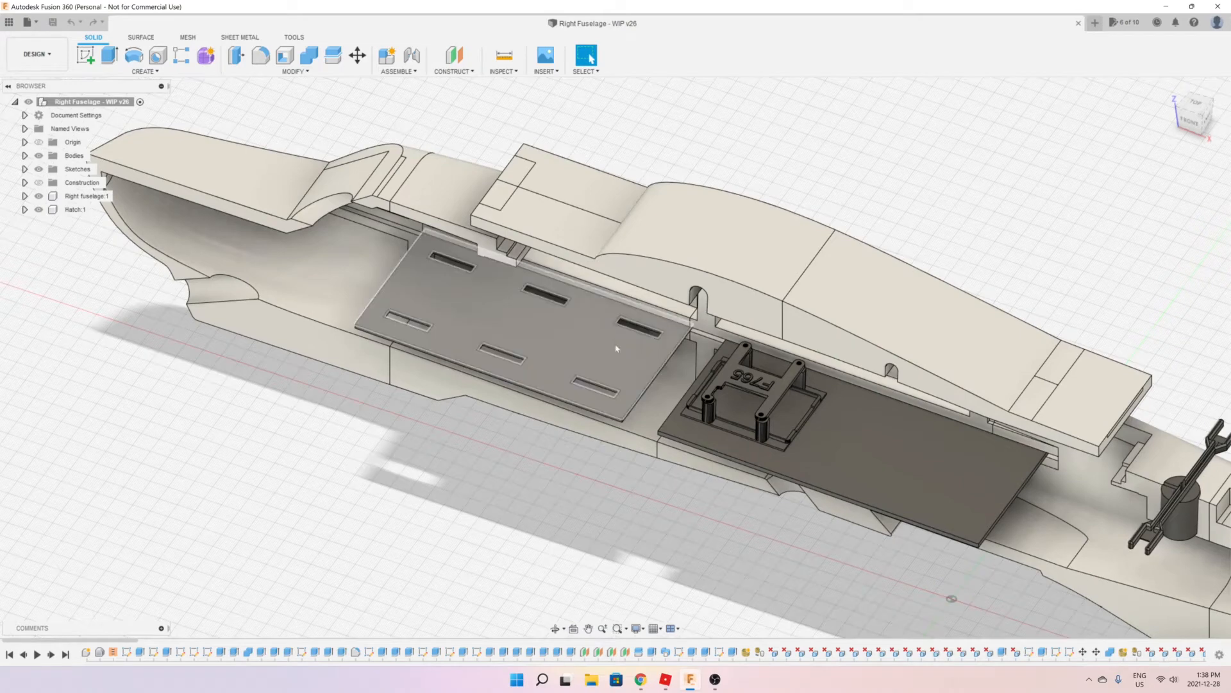
mouse_move(407, 274)
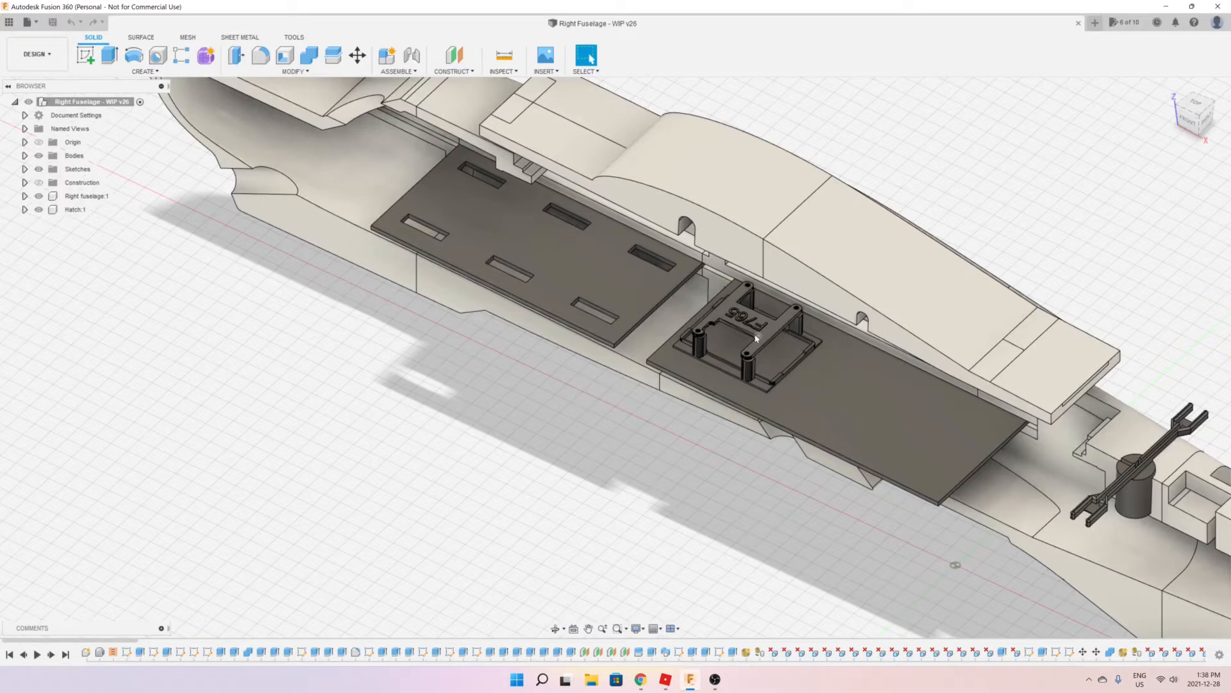
drag(754, 337, 691, 428)
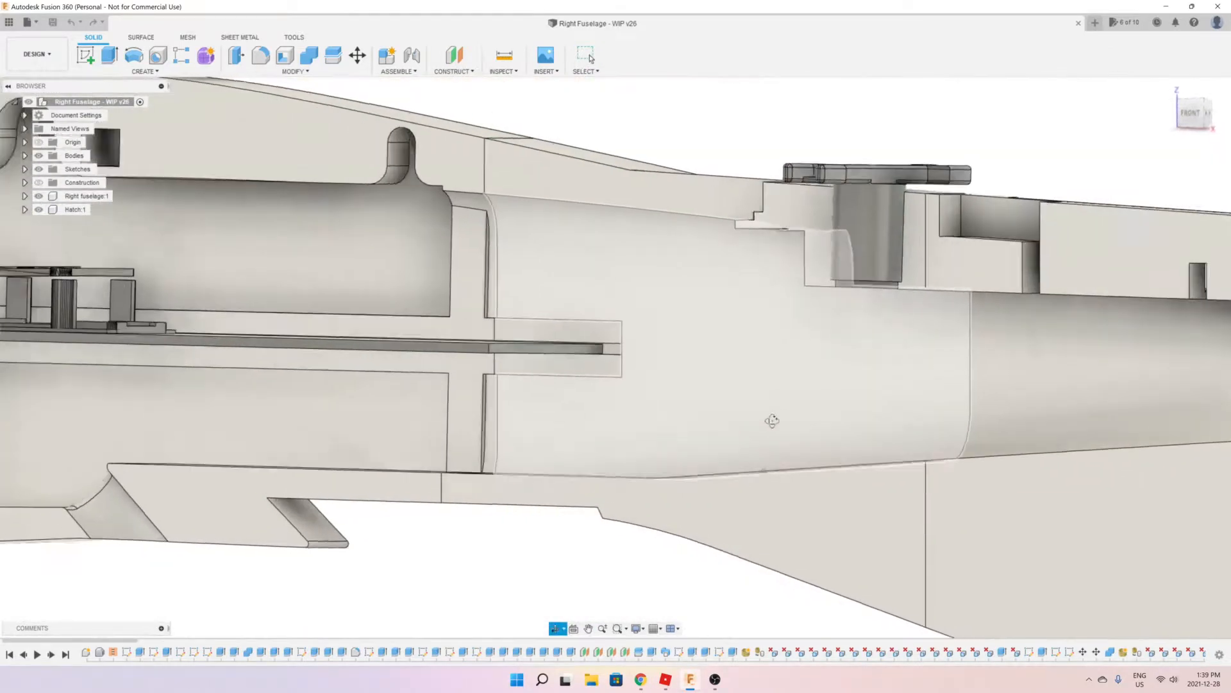
drag(772, 421, 758, 437)
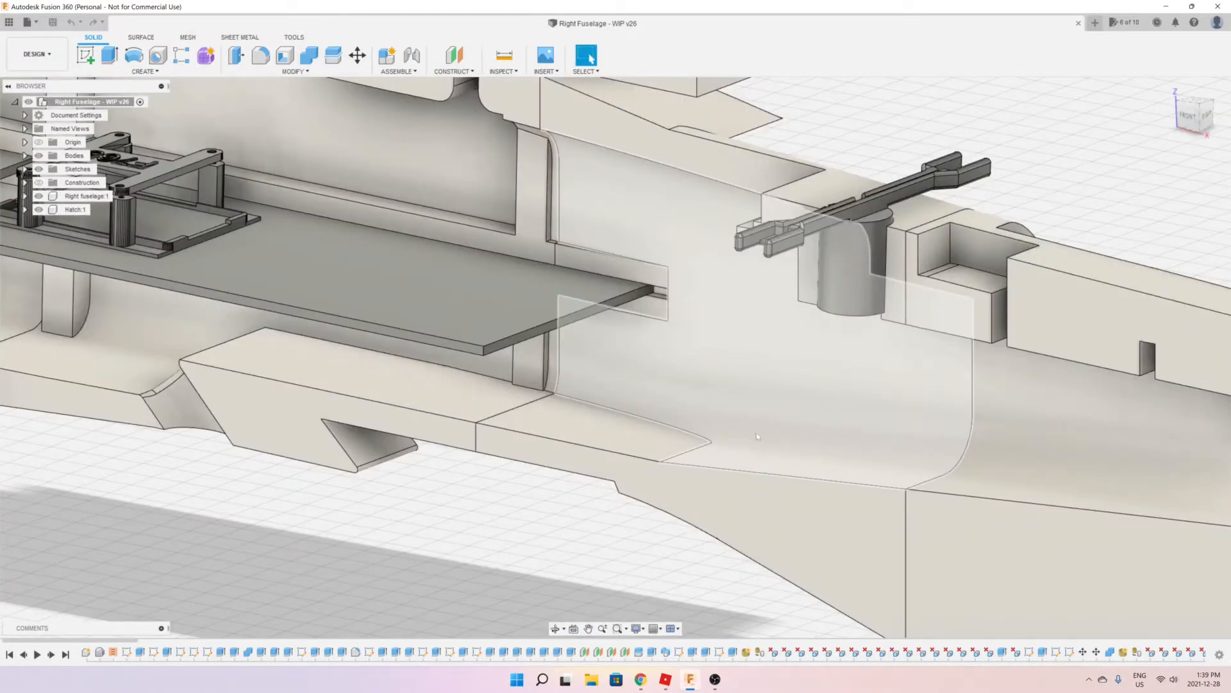